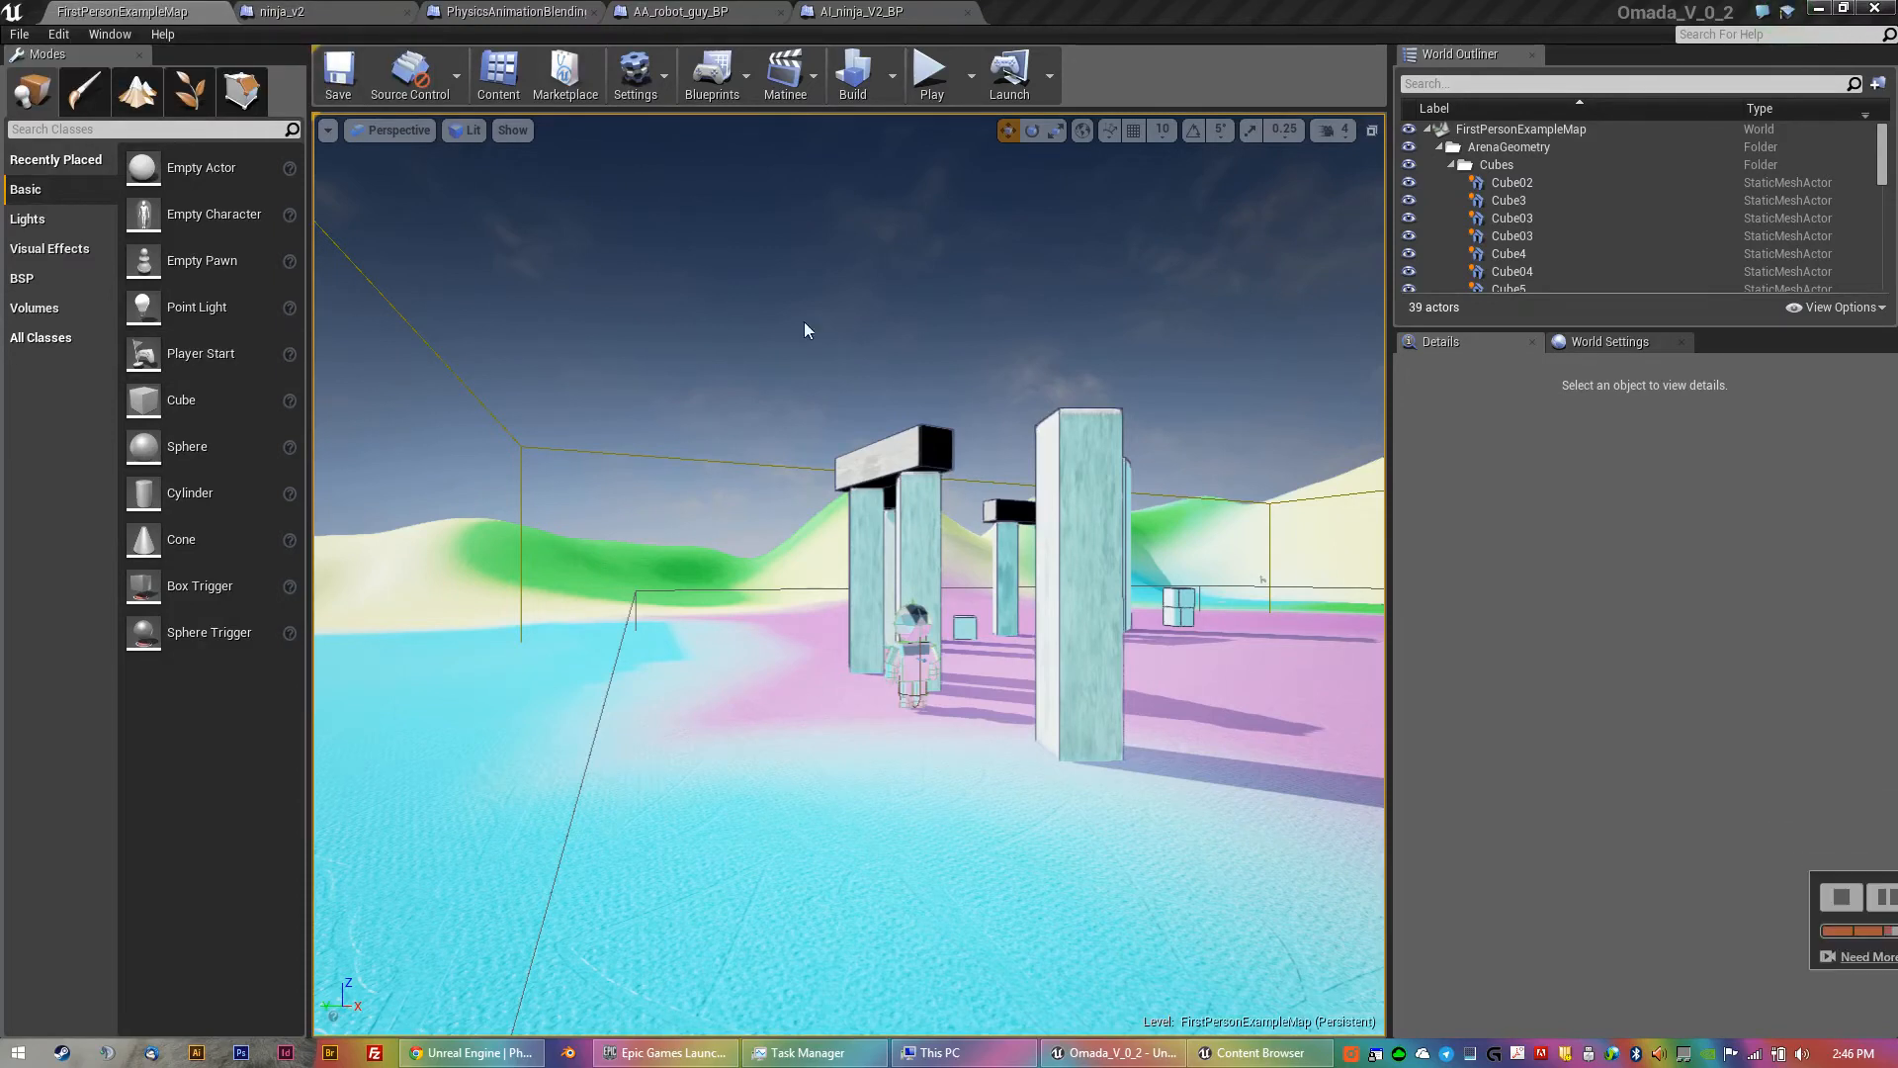
Play FirstPersonExampleMap in the editor viewport to show the first-person sword view.
click(929, 73)
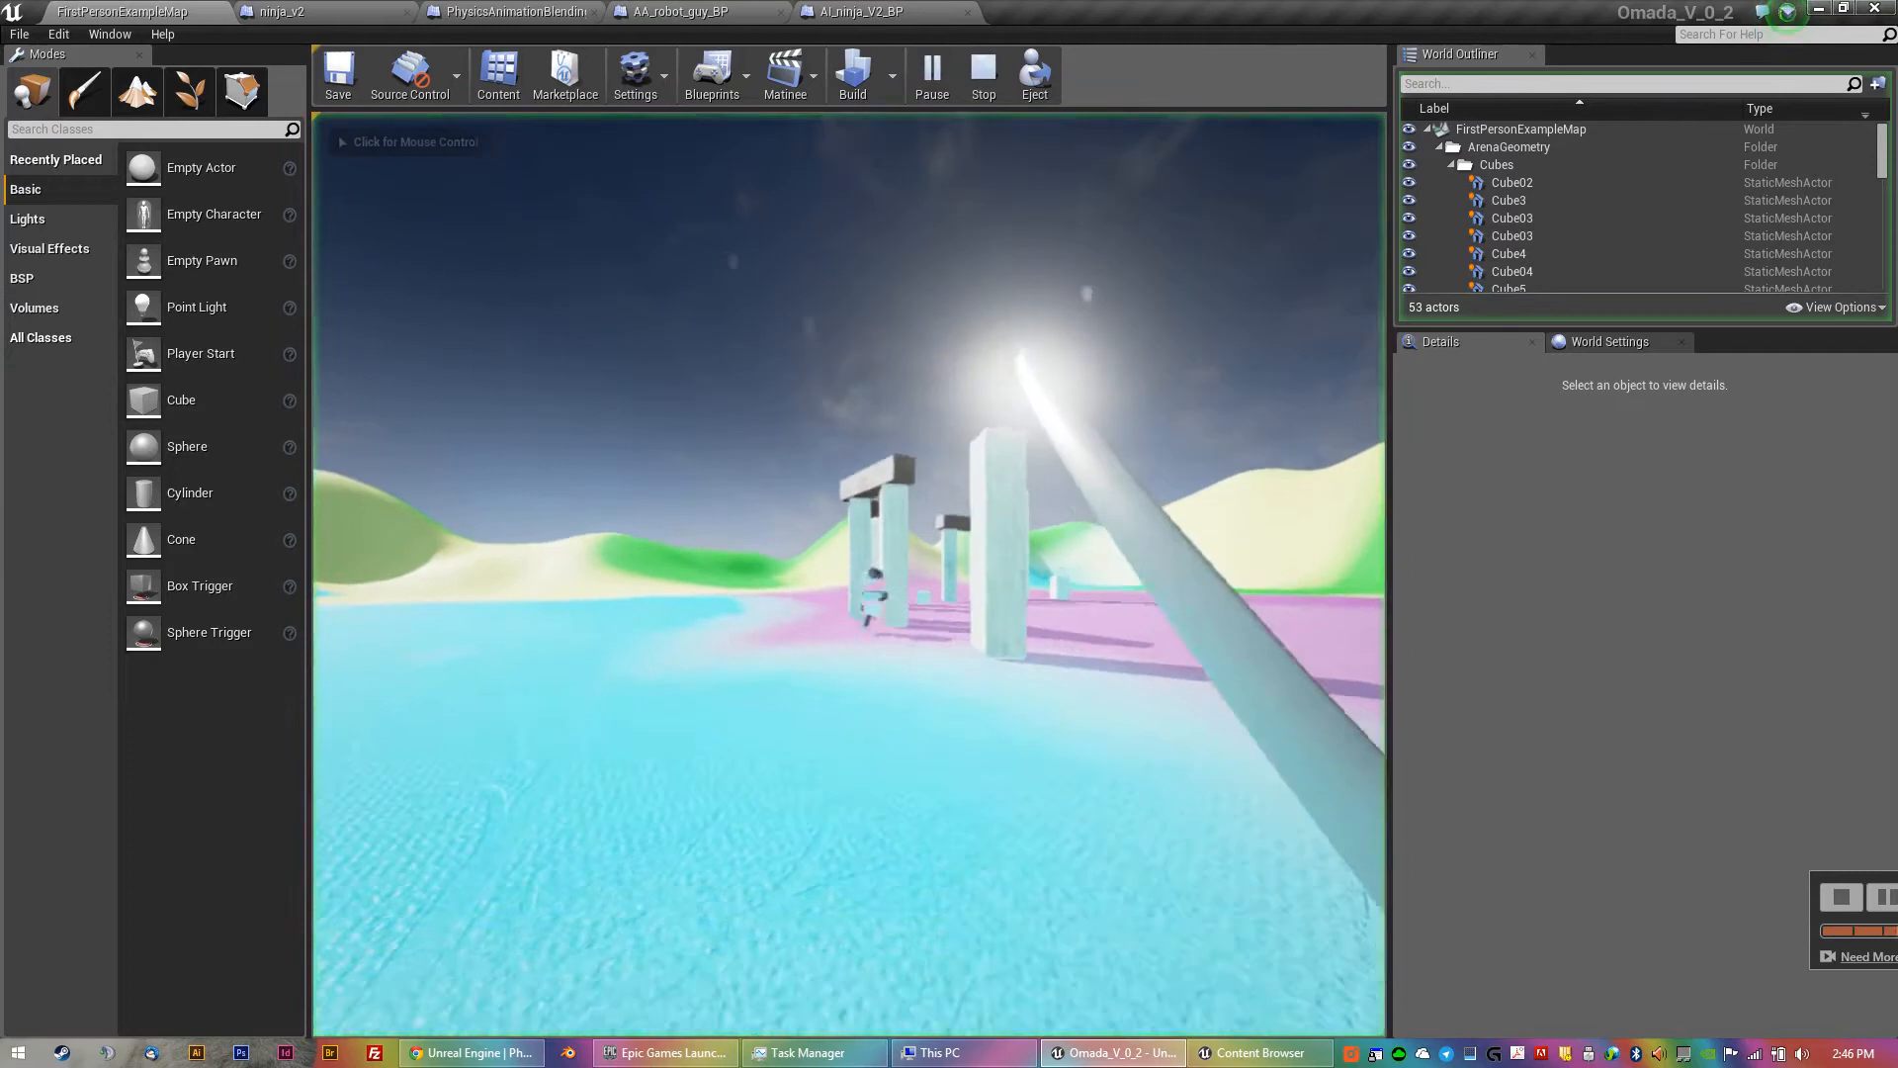